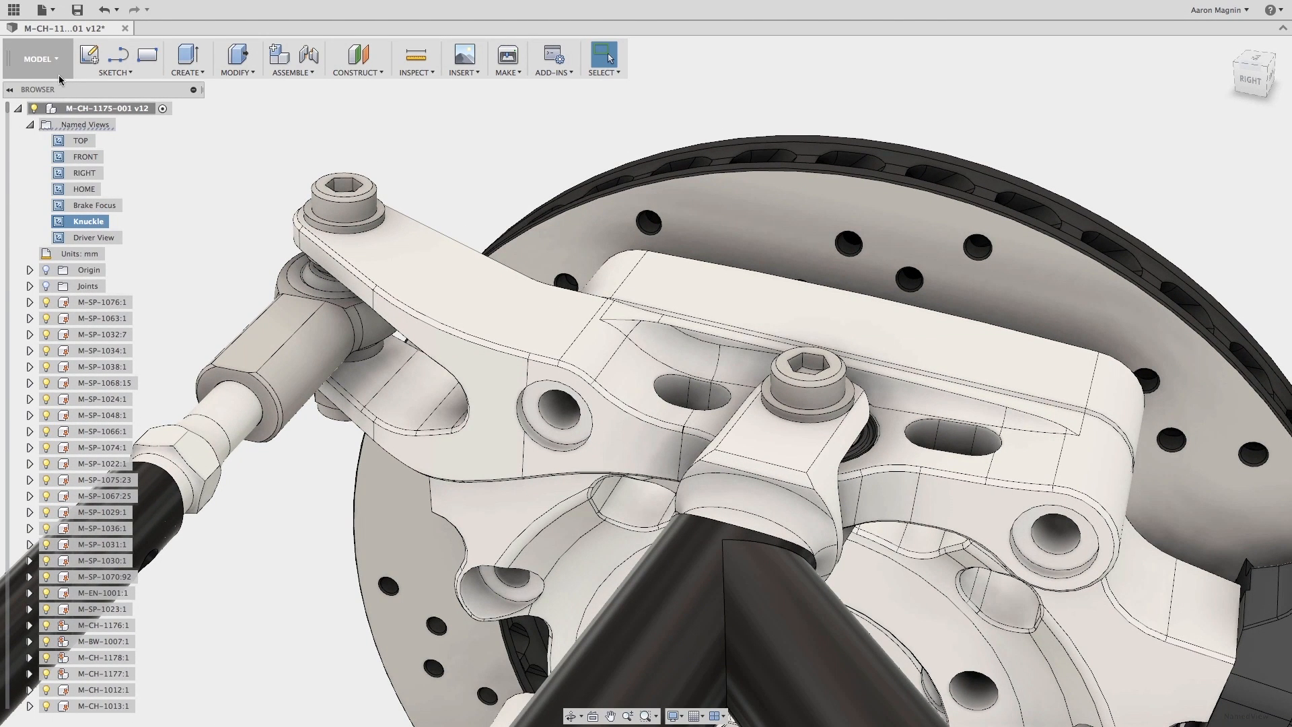
Step: Switch from the modelling workspace to Simulation to see the knuckle's modal frequency results
click(39, 58)
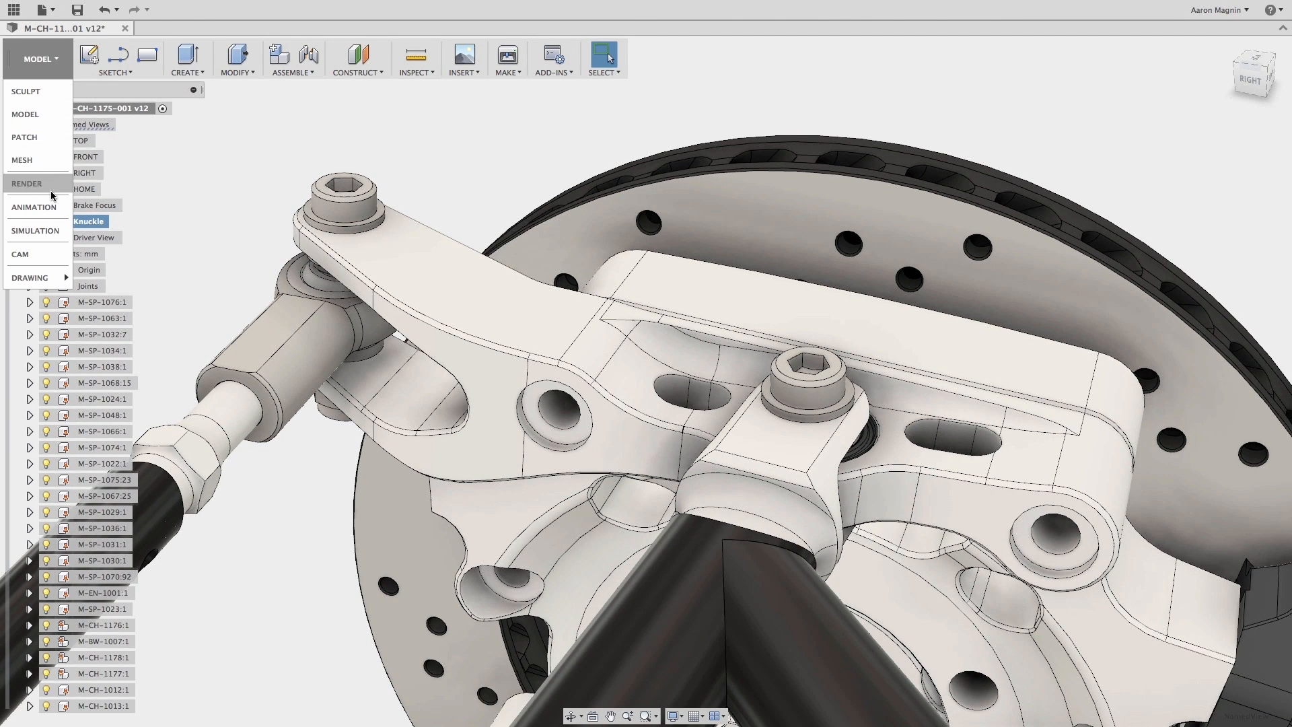
mouse_move(35, 230)
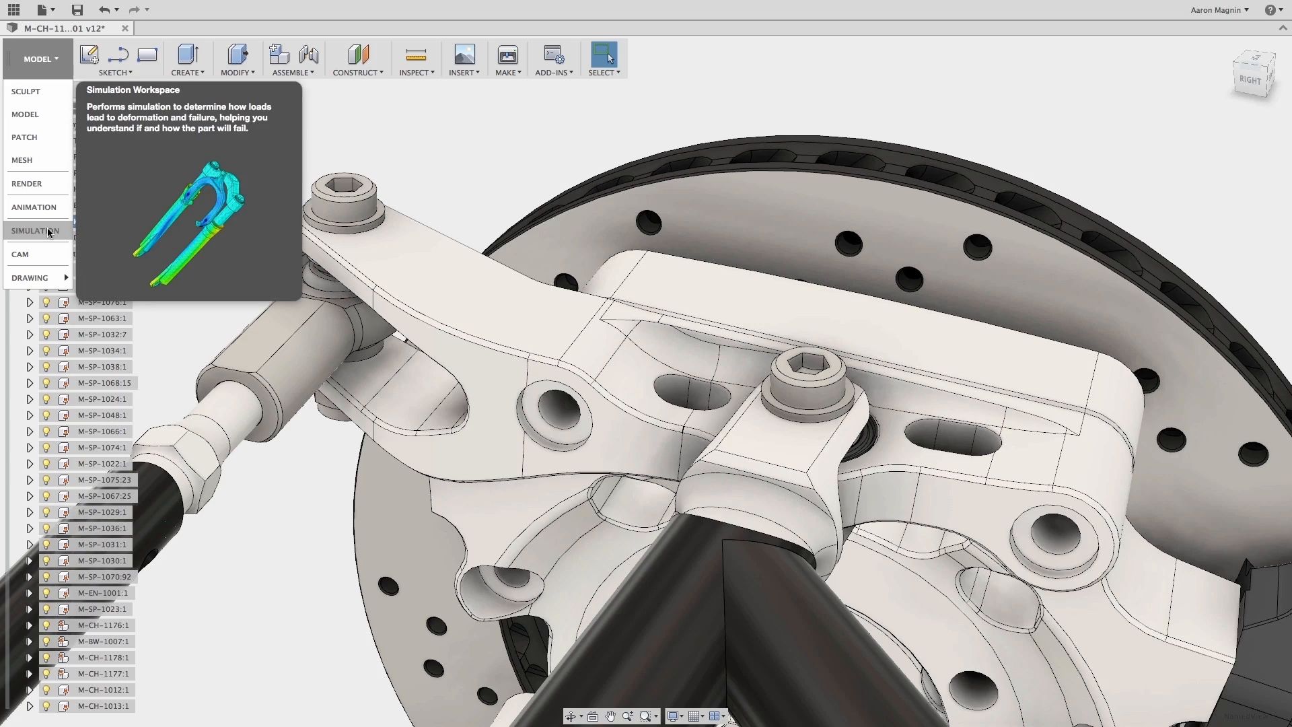
click(35, 230)
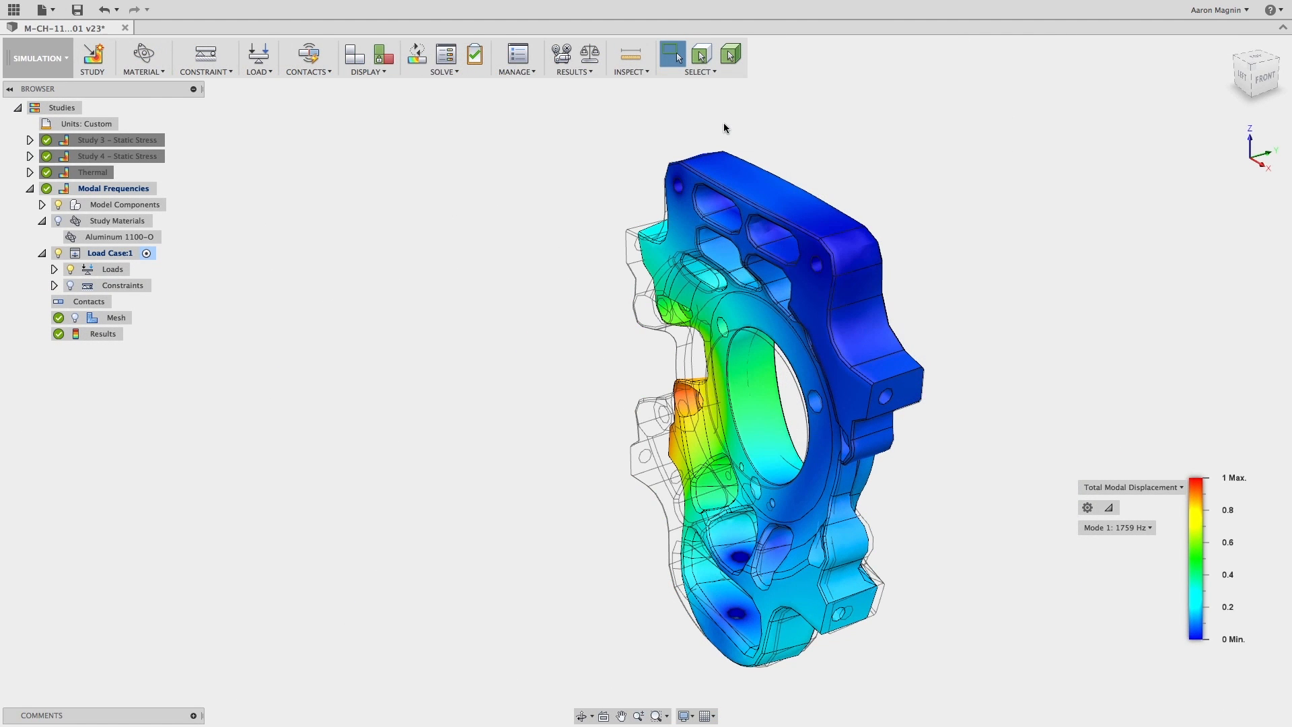
Step: Select Mode 2 at 1992 Hz in the results legend, then return to the brake corner assembly
click(1114, 528)
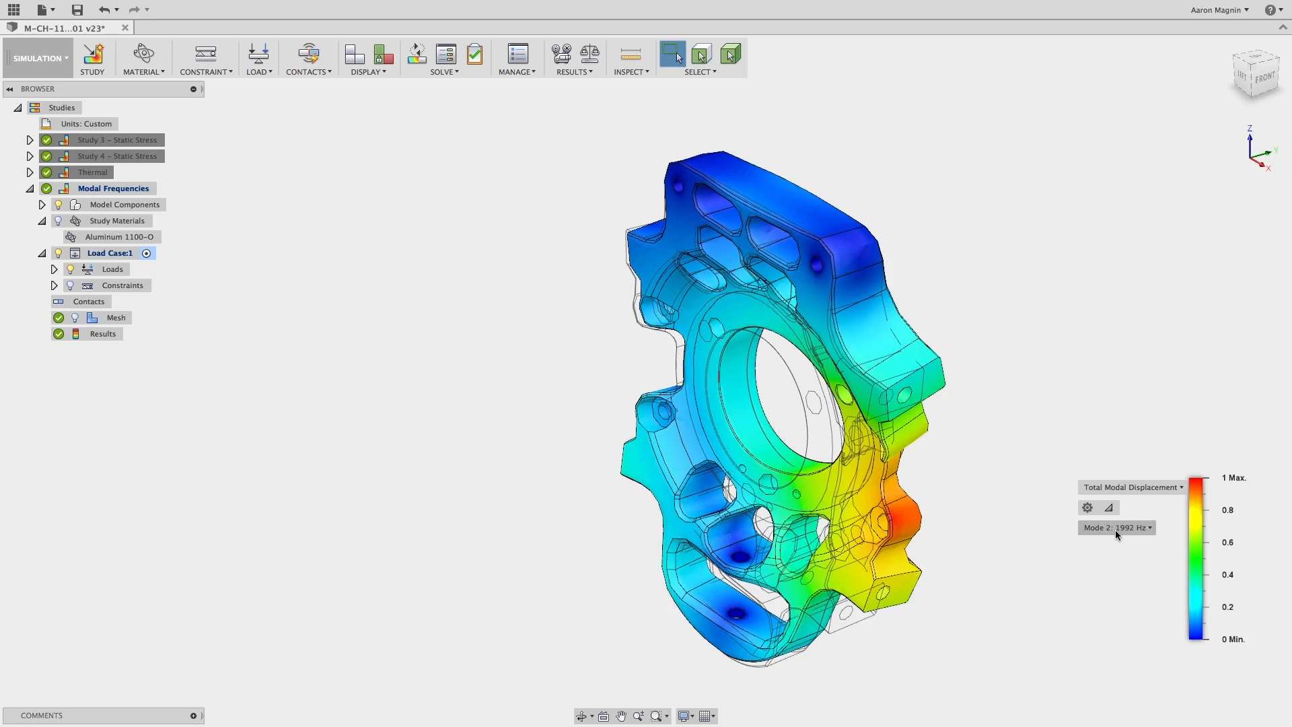
click(1117, 527)
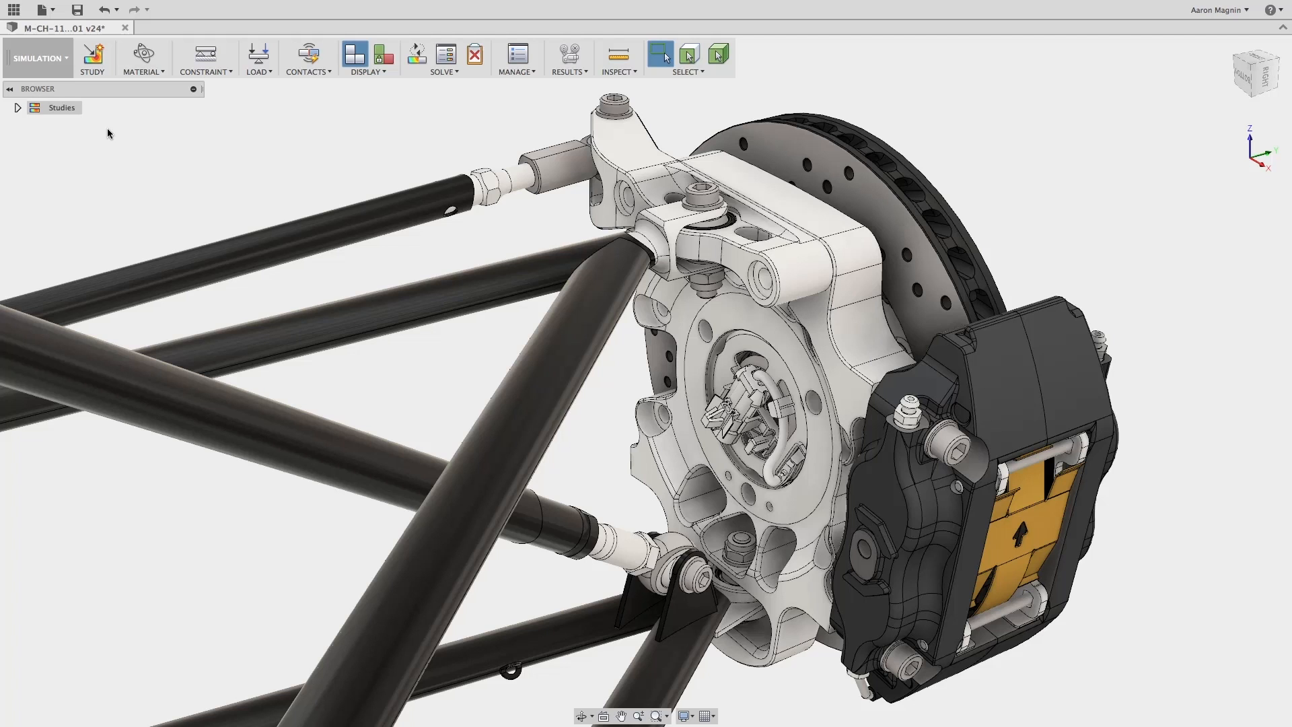
Step: Start a New Study and preview Structural Buckling, Nonlinear Static Stress, Event Simulation and Shape Optimization
click(91, 58)
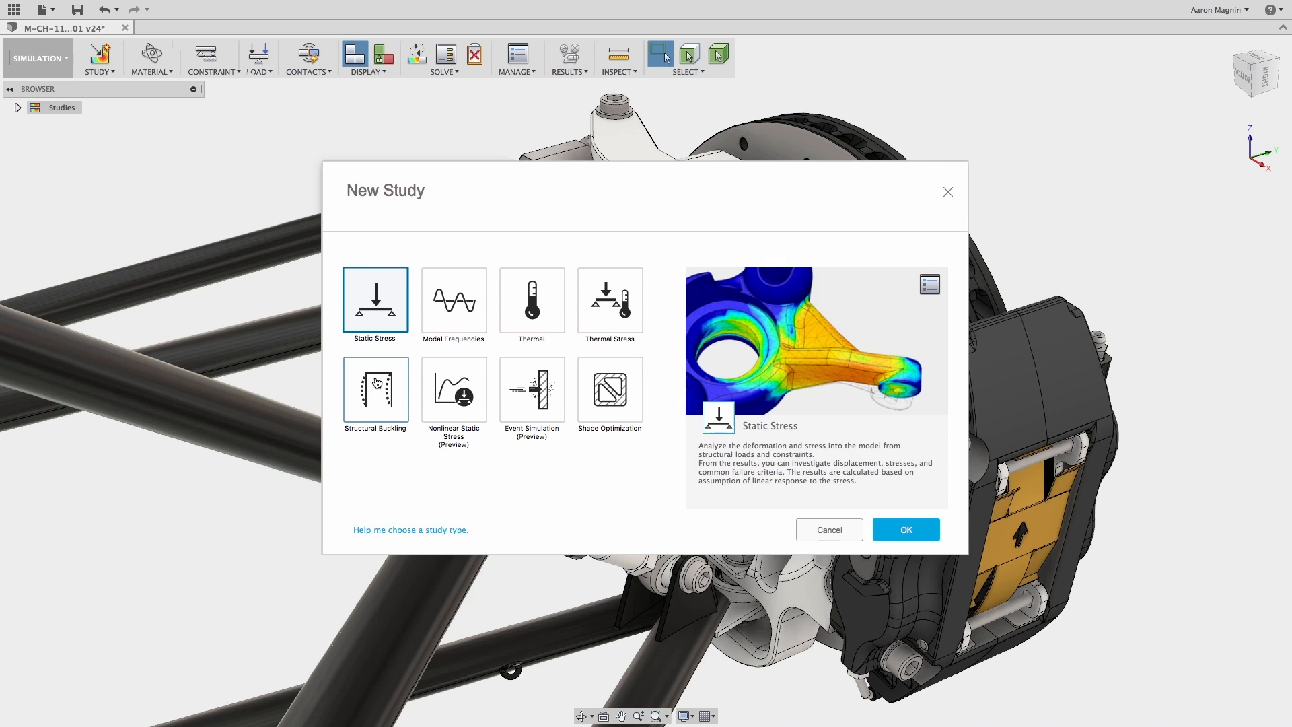
click(376, 389)
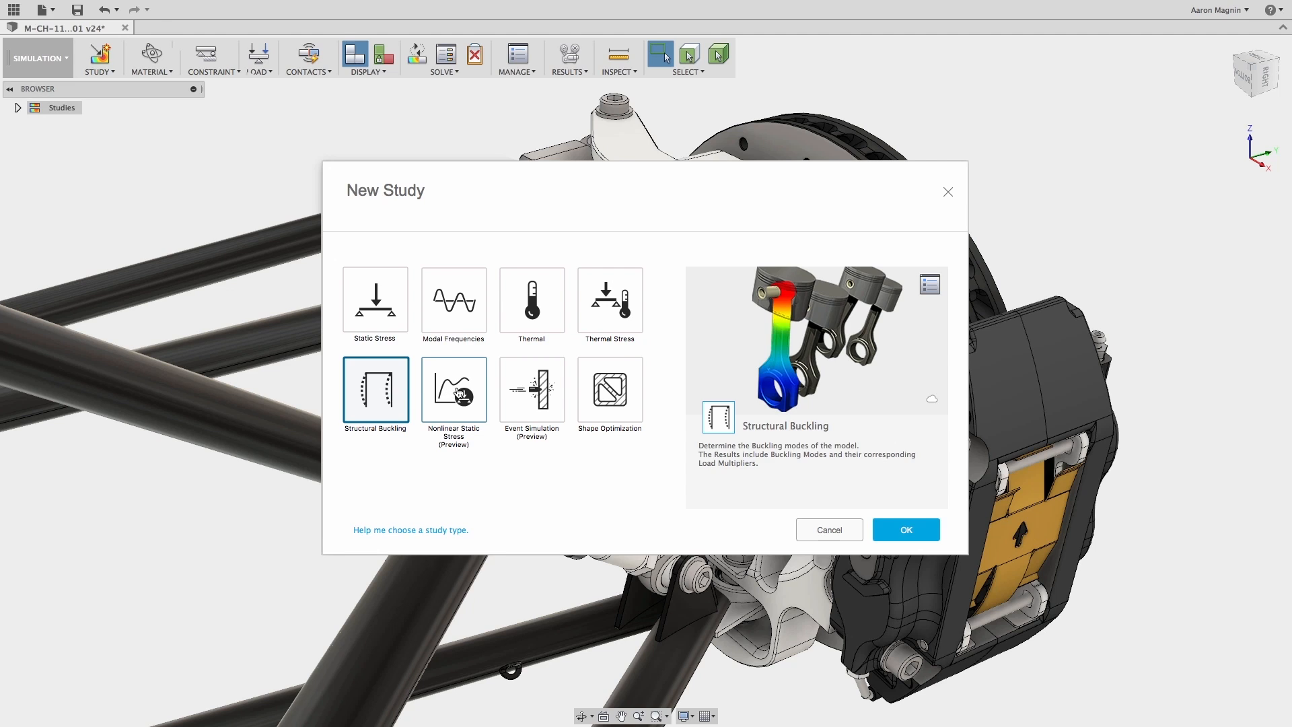
click(454, 390)
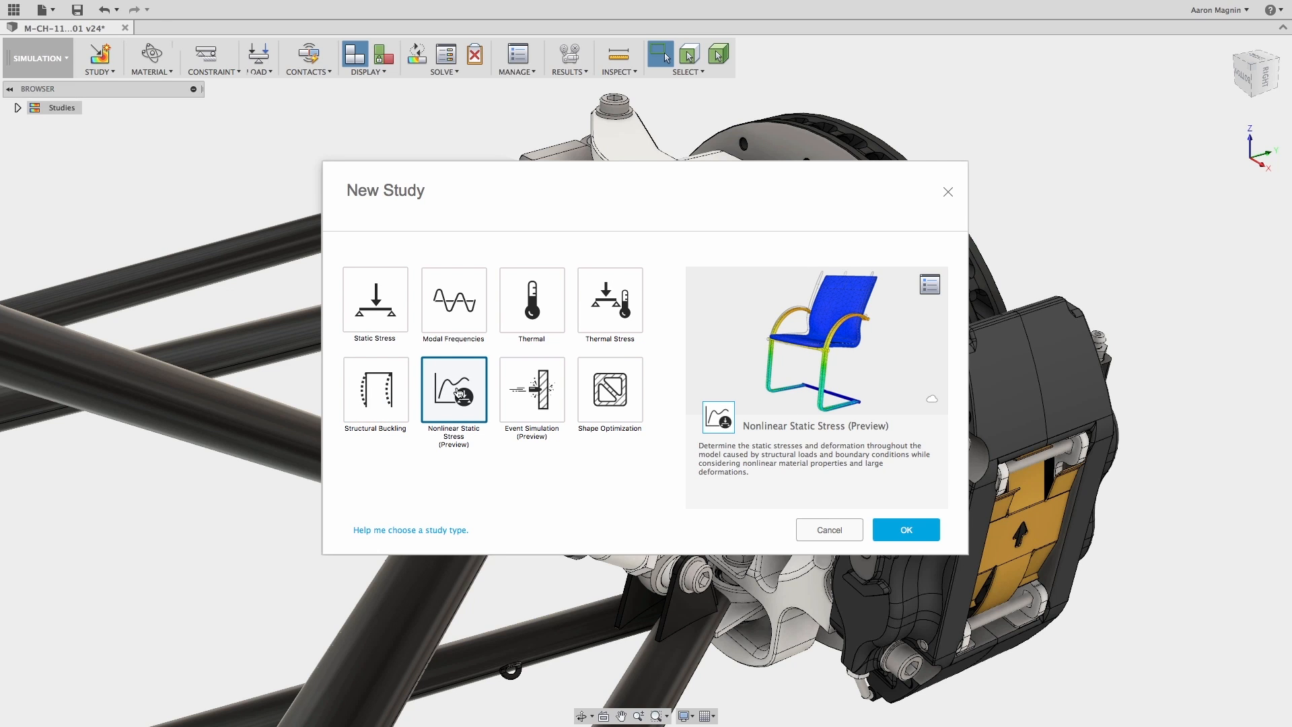
click(532, 391)
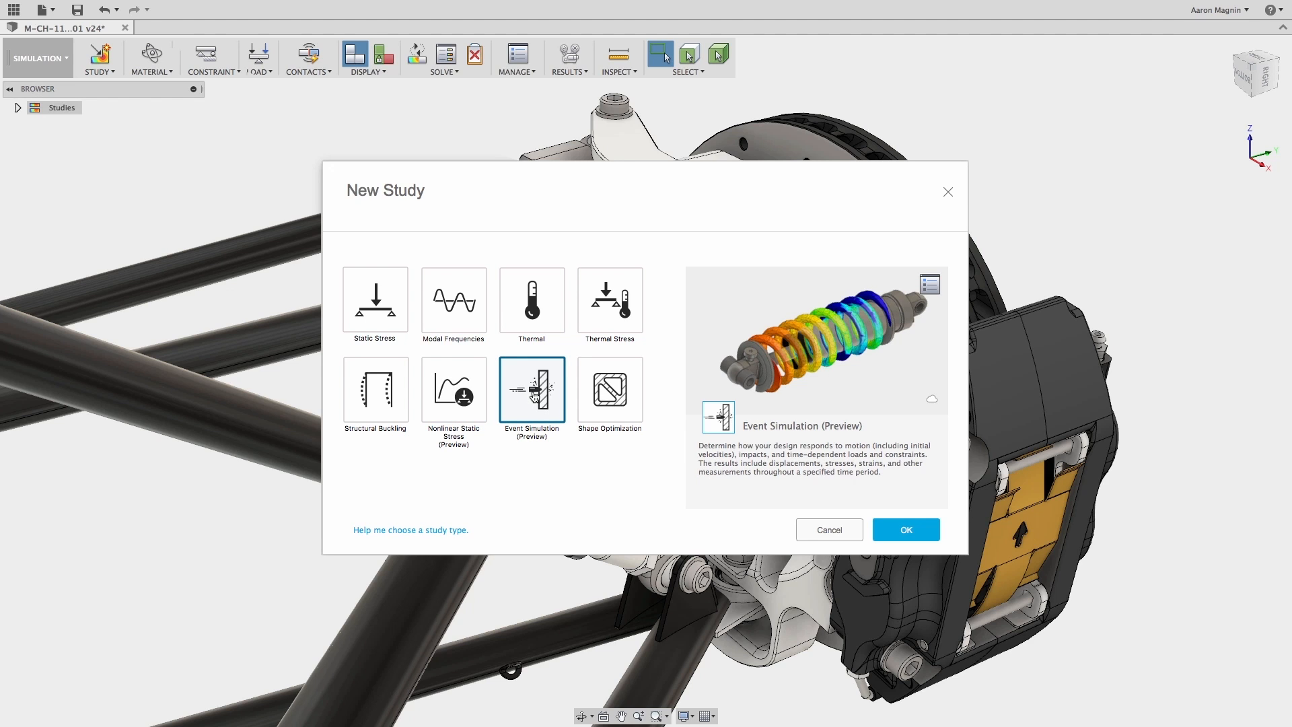
click(610, 391)
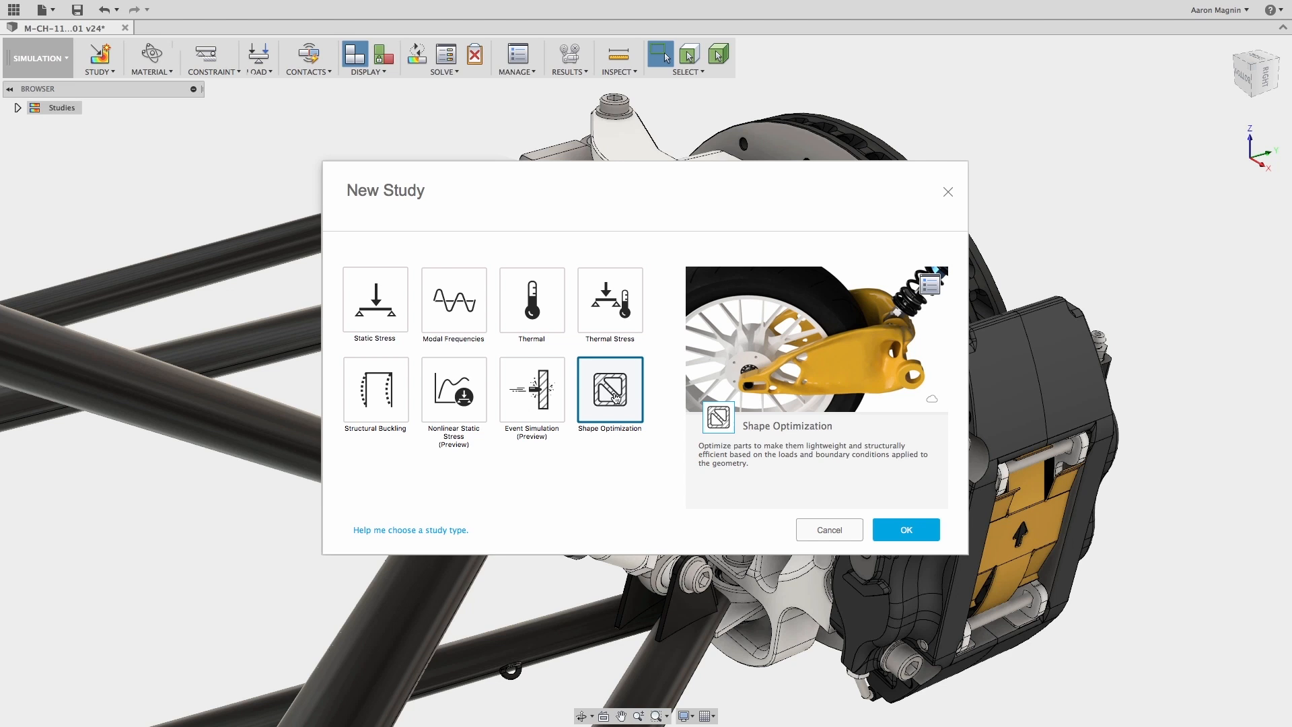
mouse_move(657, 403)
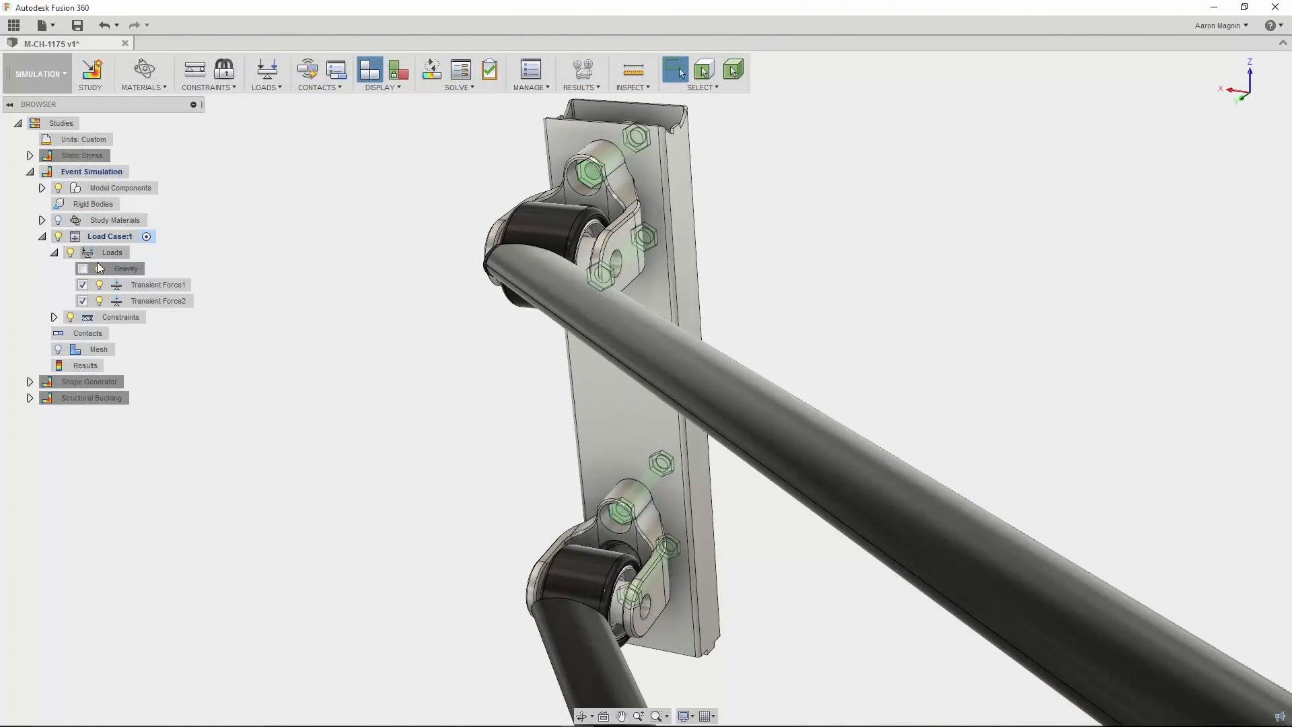
Step: Review Transient Force2 on the suspension mount and animate the event simulation stress results
double_click(157, 284)
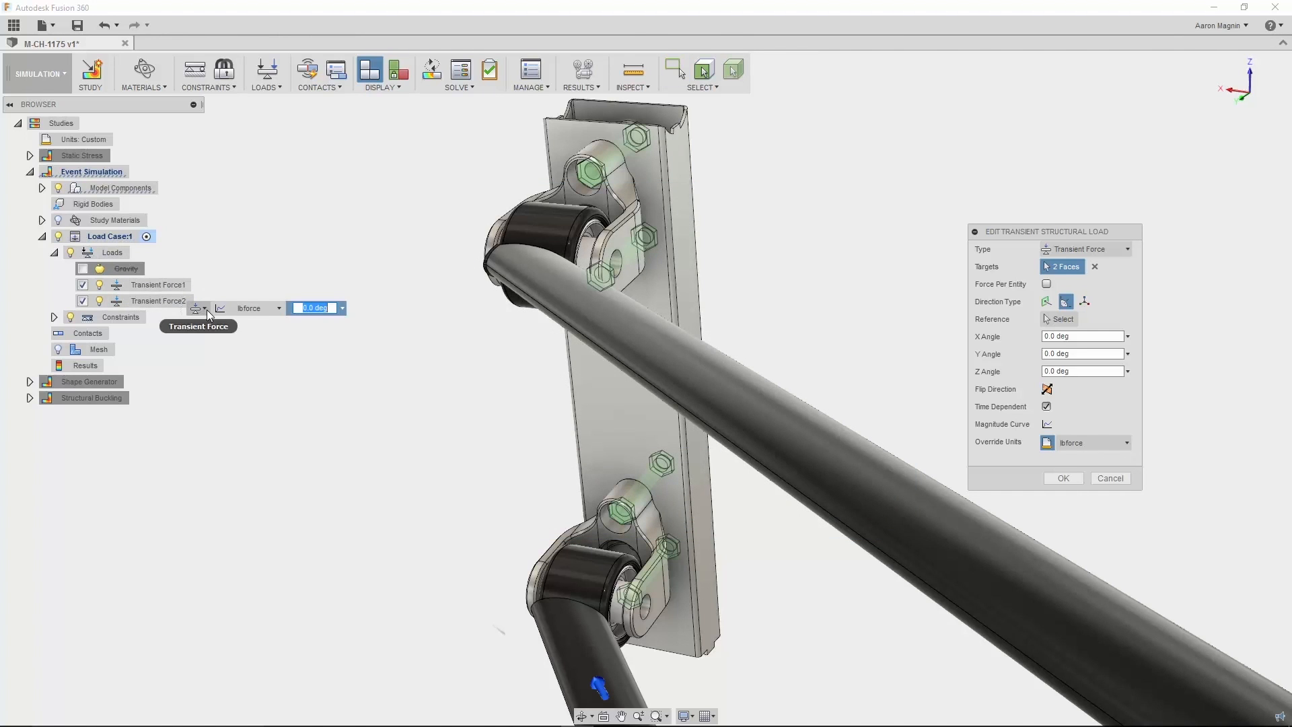
click(220, 308)
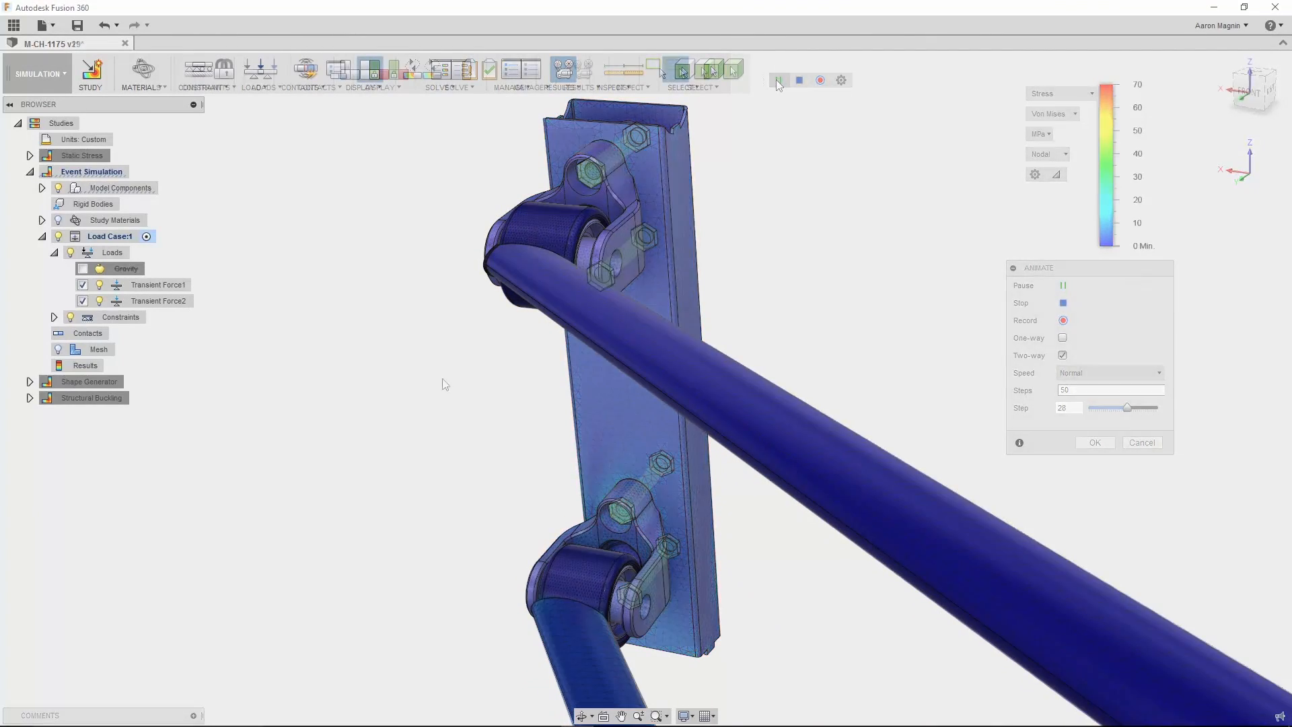
click(36, 72)
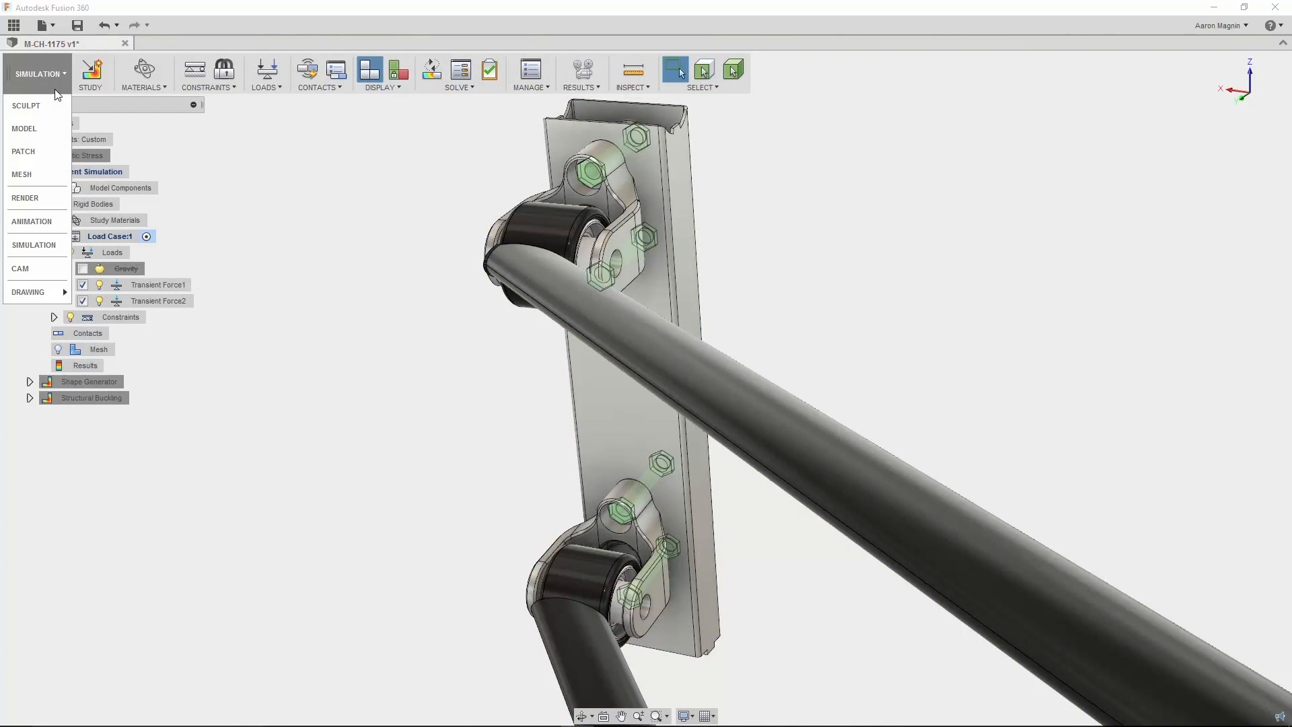
Step: Go to the Model workspace and jump to the saved Buckling view of the support bracket
click(24, 128)
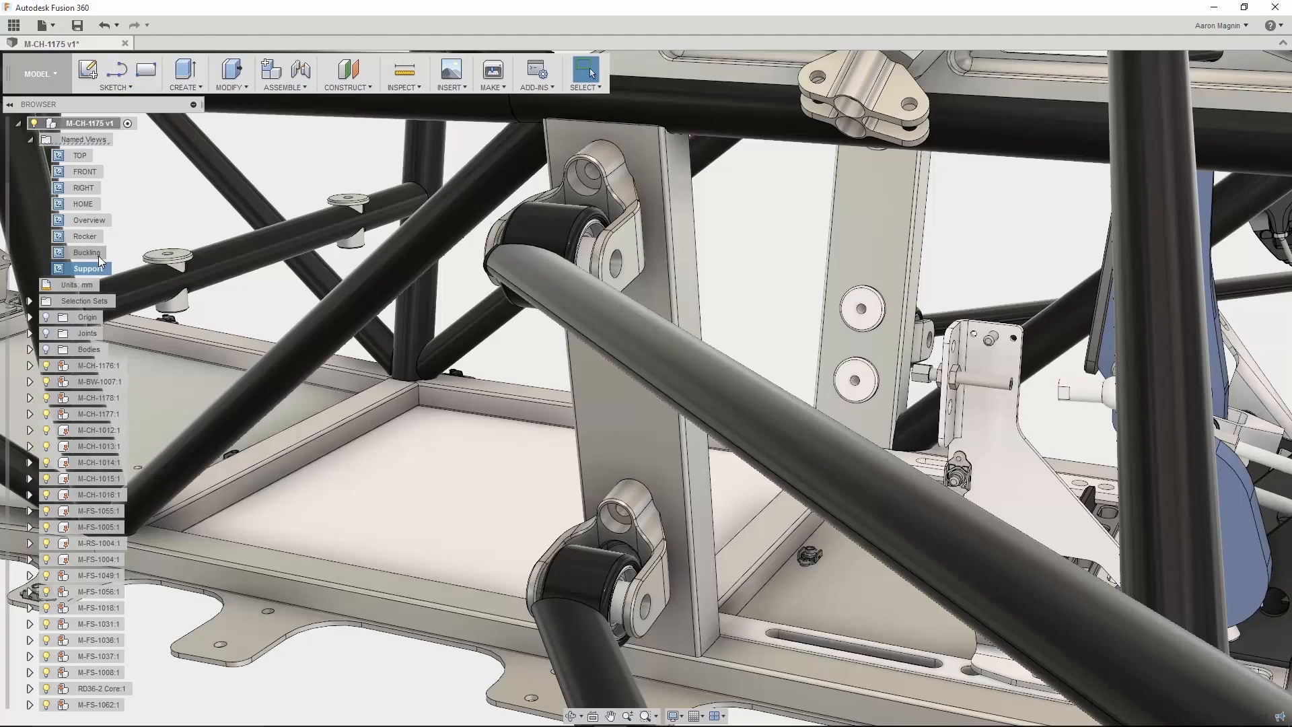
click(86, 251)
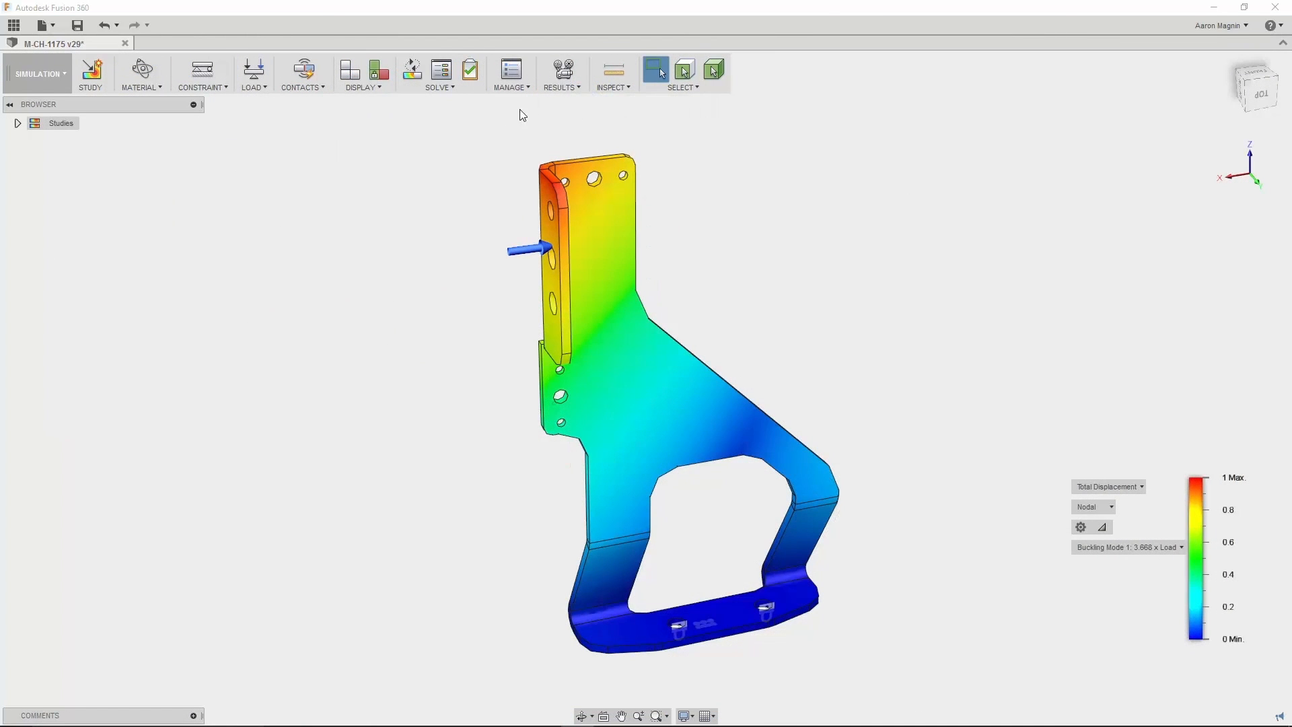
Step: Animate buckling mode 1 on the bracket, then jump to the saved Rocker view and change workspace
click(560, 74)
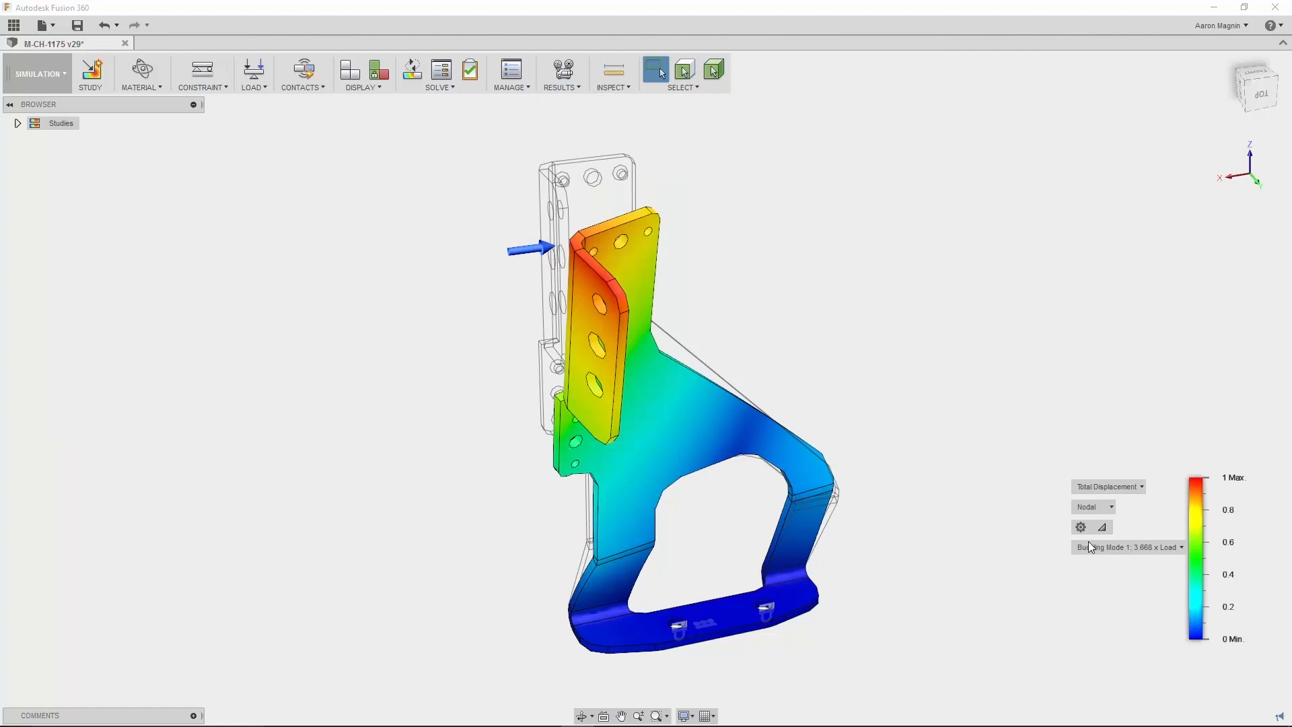
click(1128, 546)
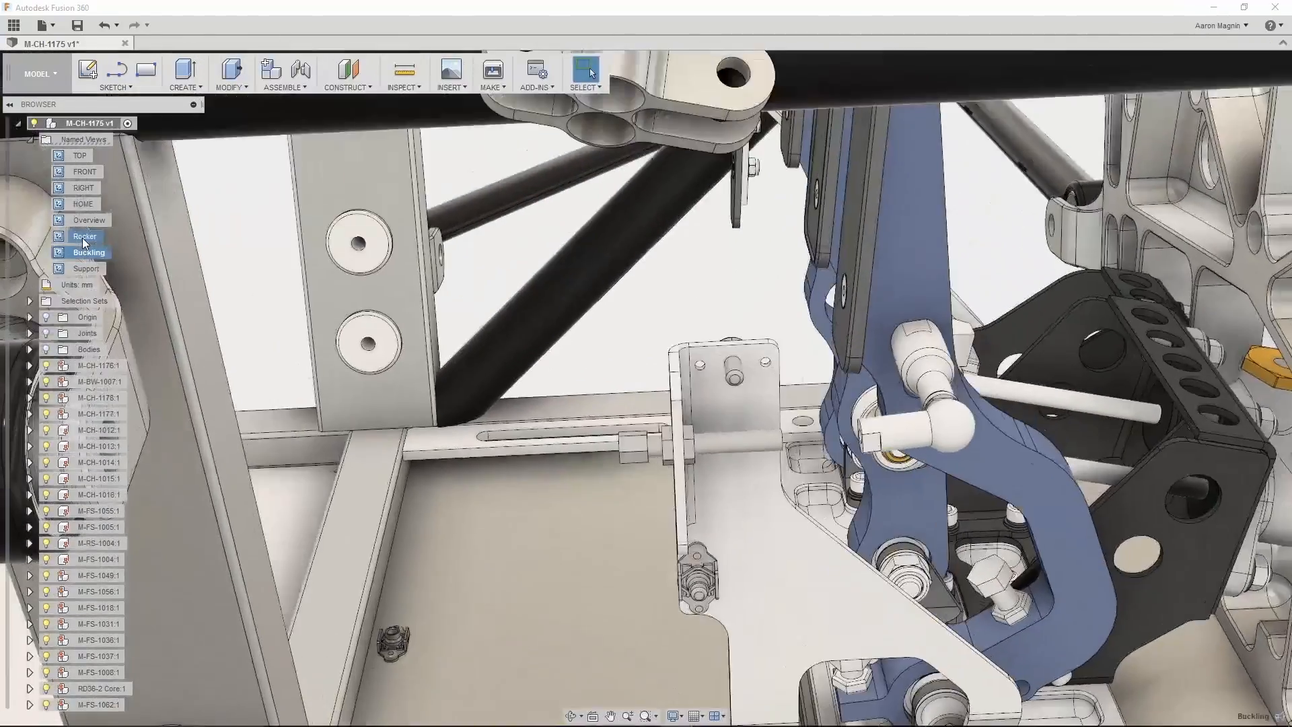
click(84, 236)
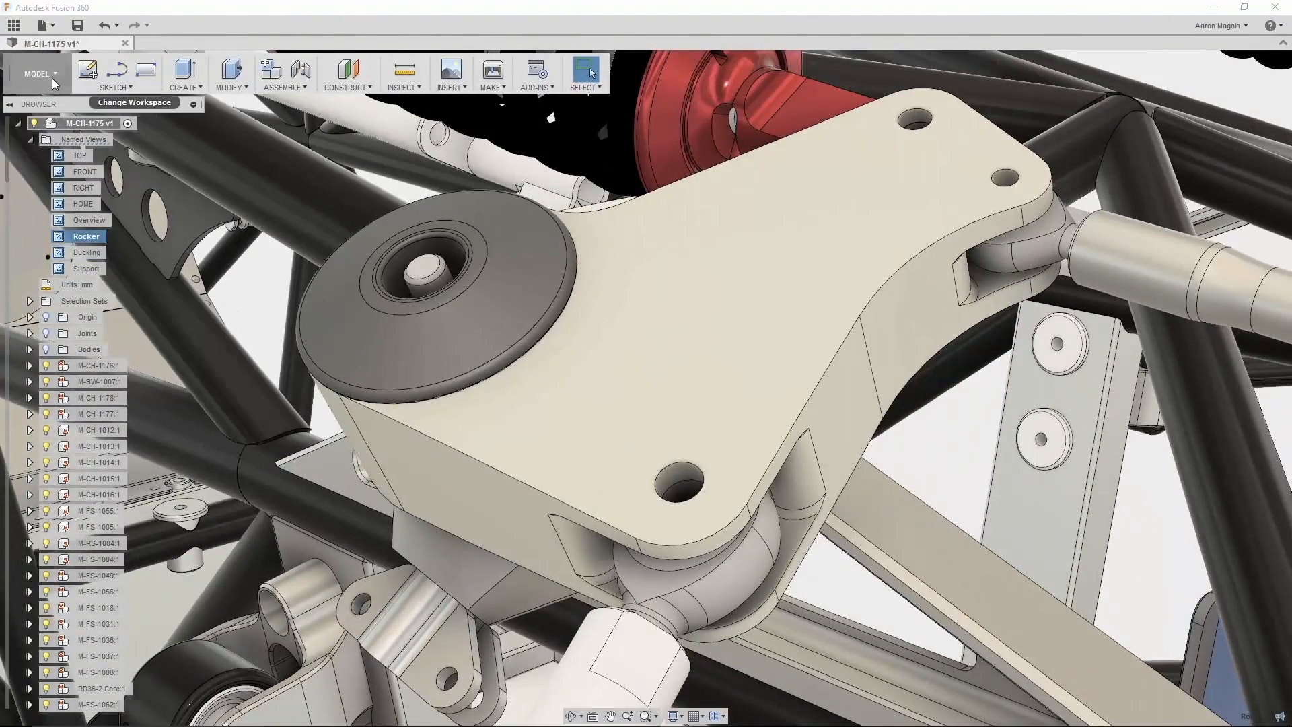
click(38, 73)
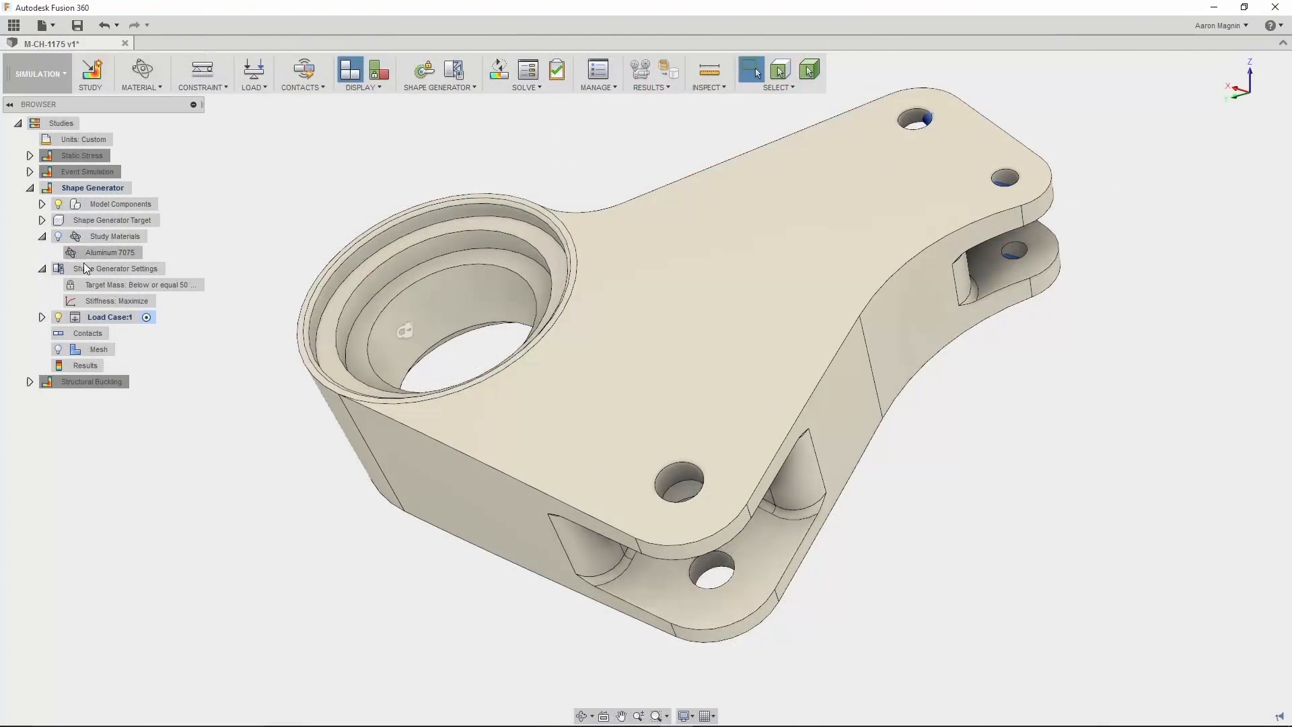
Step: Review Target Mass, then preserve a cylinder about 52 mm long and 37 mm radius around the bearing bore
double_click(132, 284)
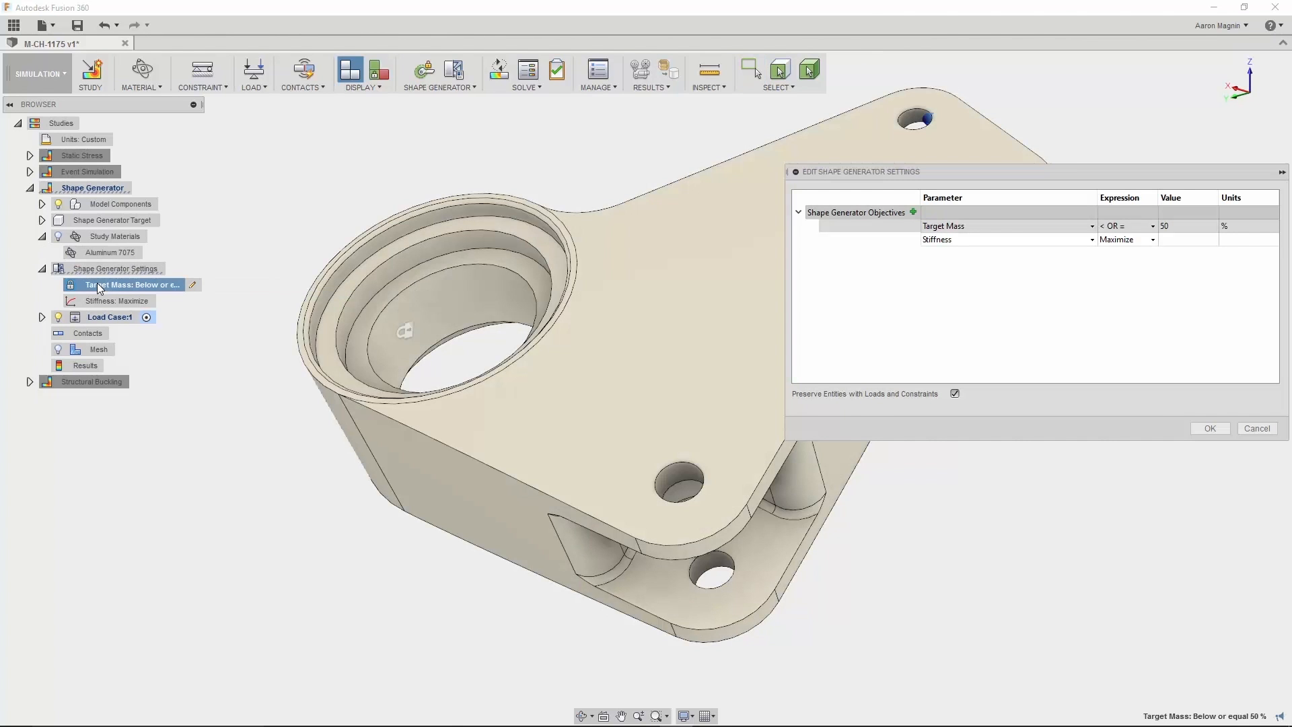
click(1209, 428)
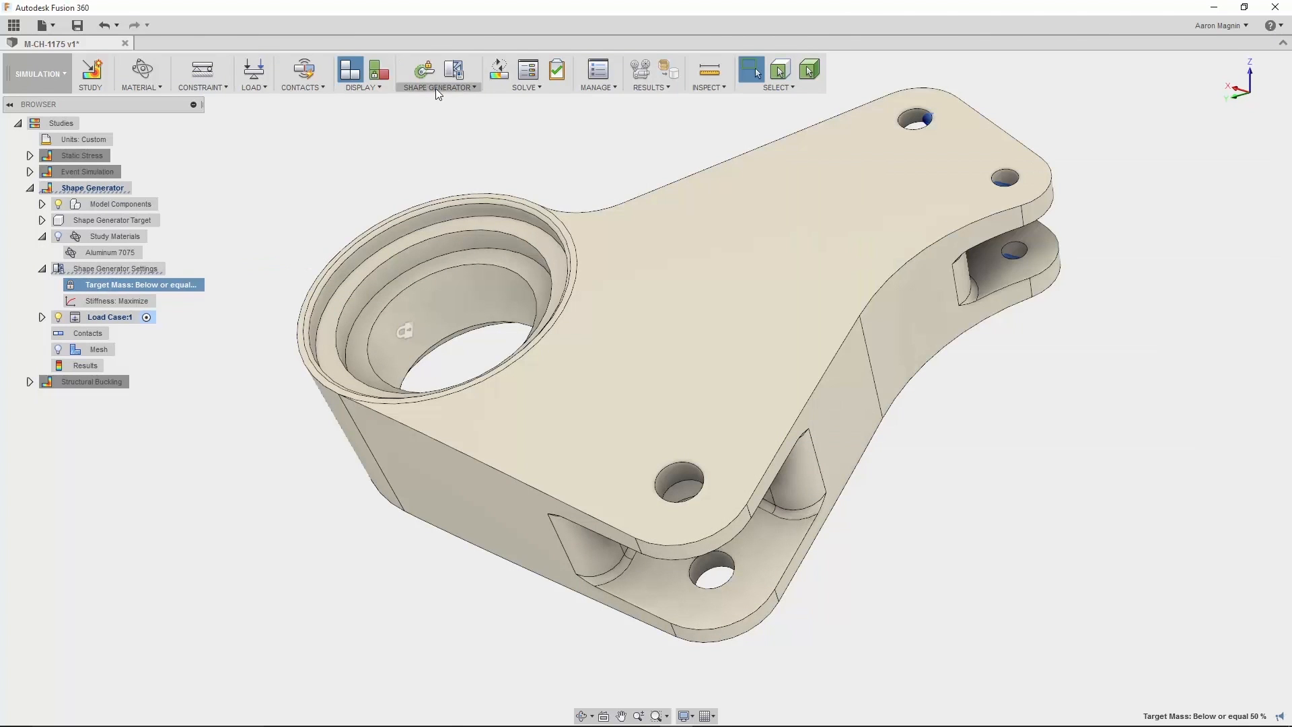
click(439, 88)
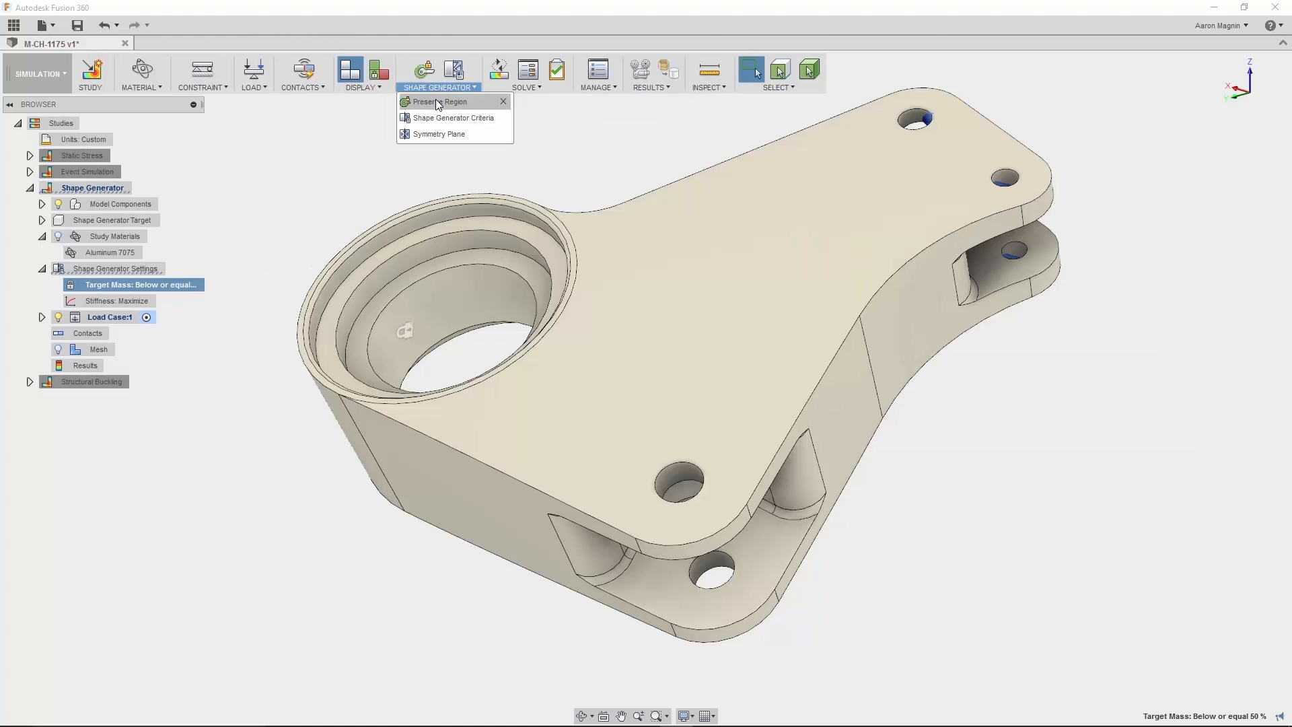
click(440, 101)
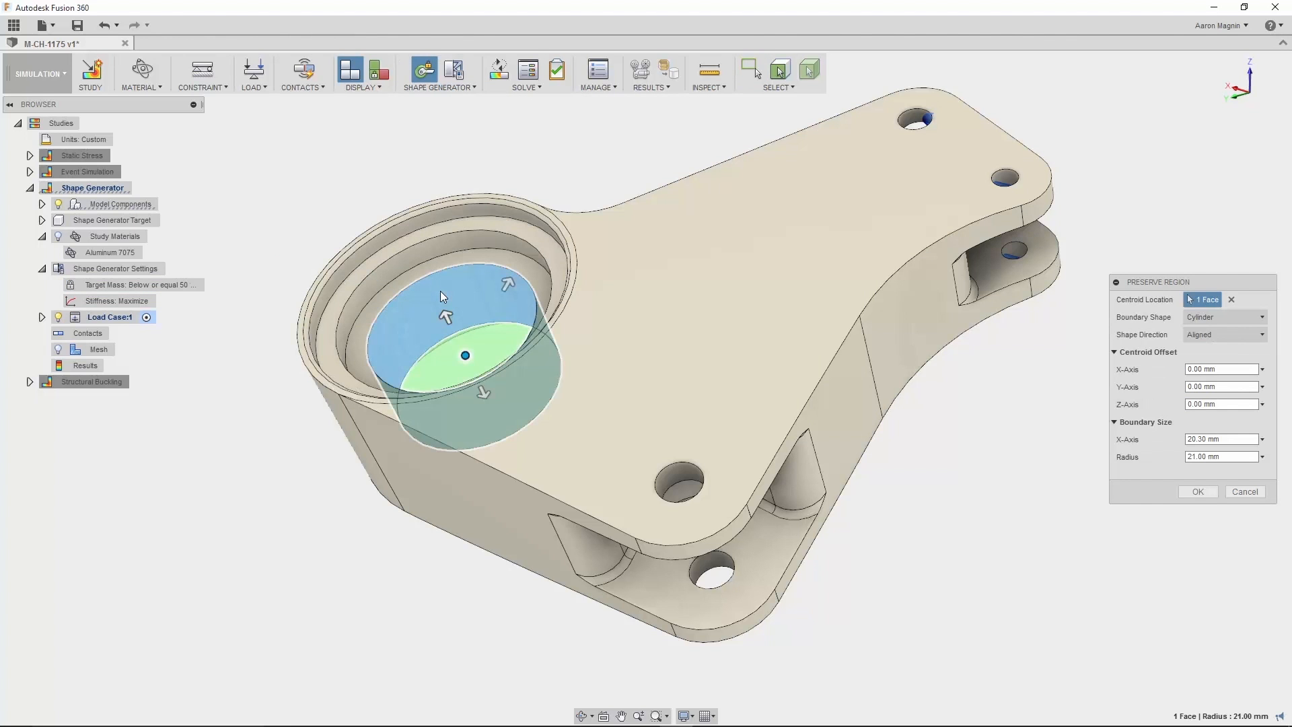
drag(508, 284, 401, 213)
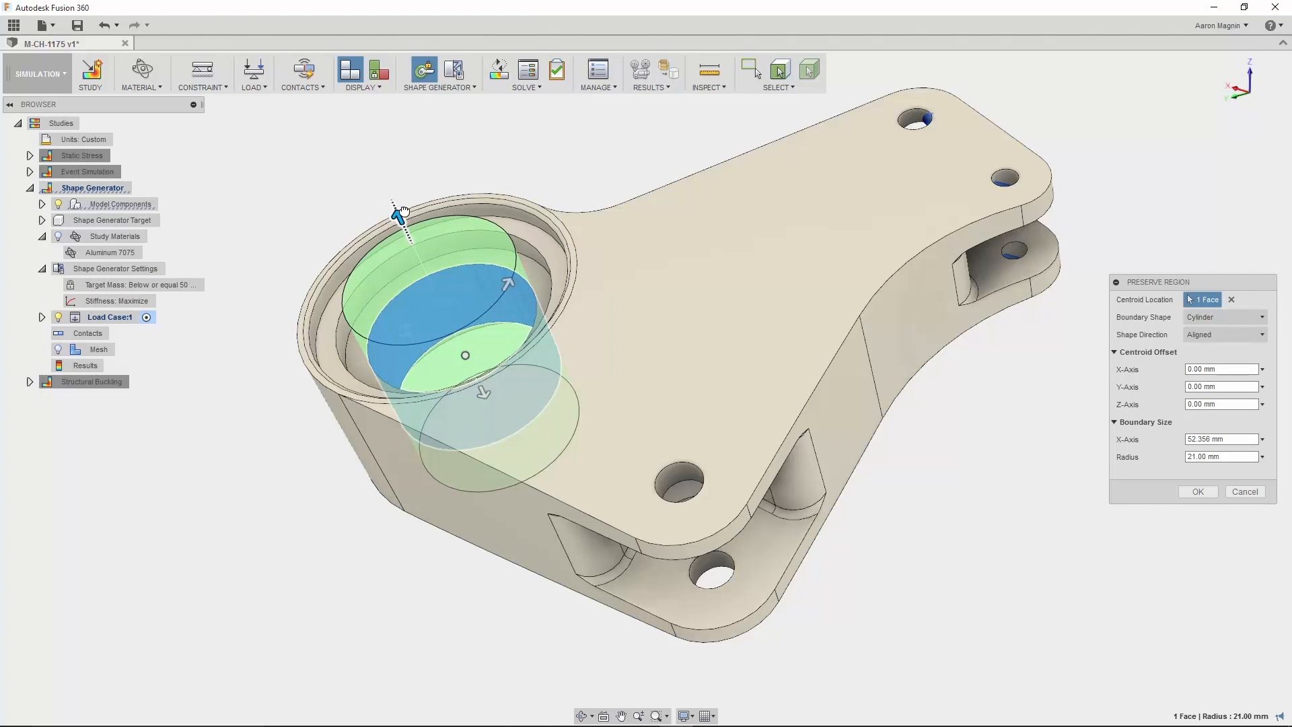
drag(509, 284, 536, 240)
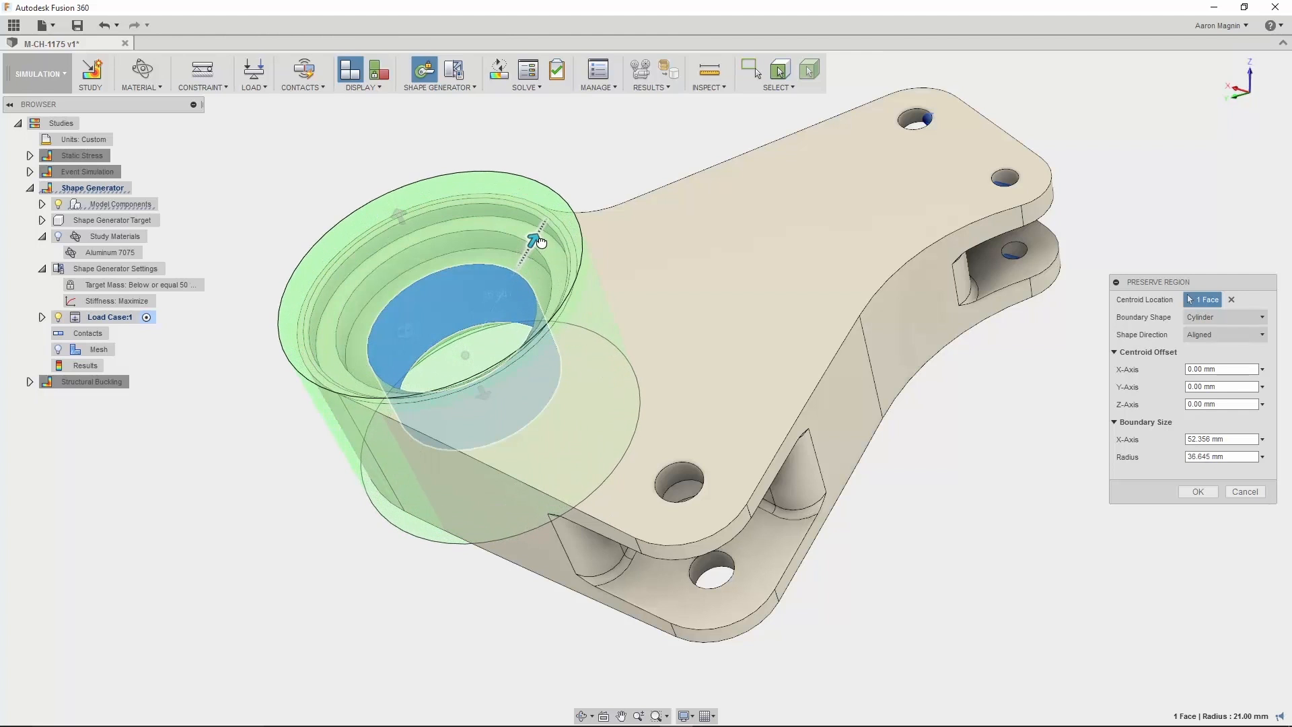
click(1198, 491)
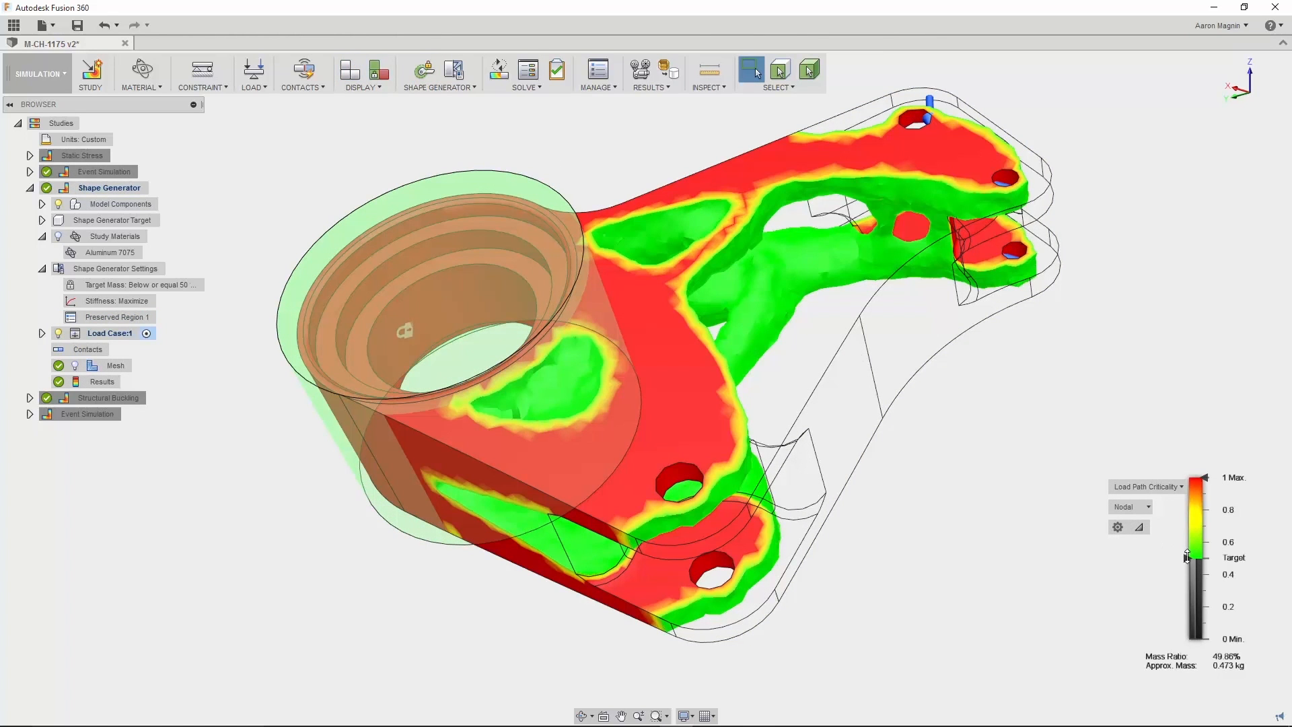
Step: Lower the load path criticality threshold and promote the optimized rocker result as a Mesh
drag(1187, 556, 1176, 634)
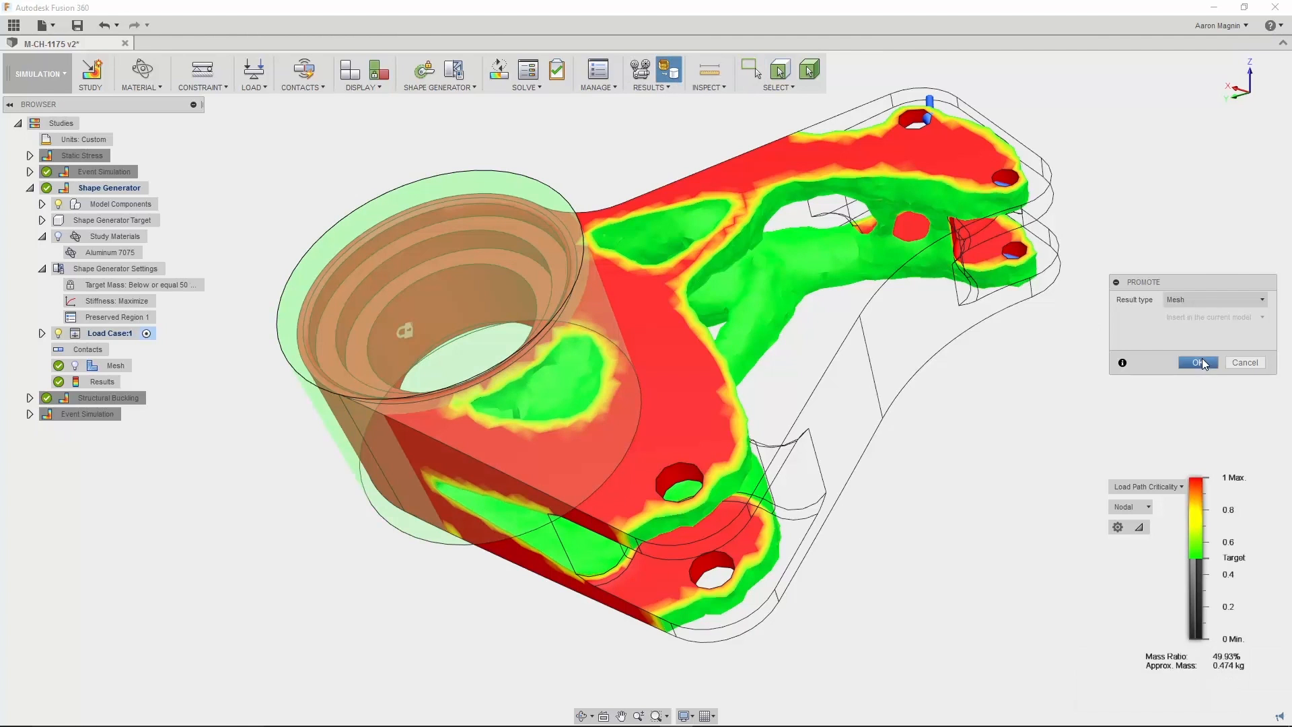
click(1197, 363)
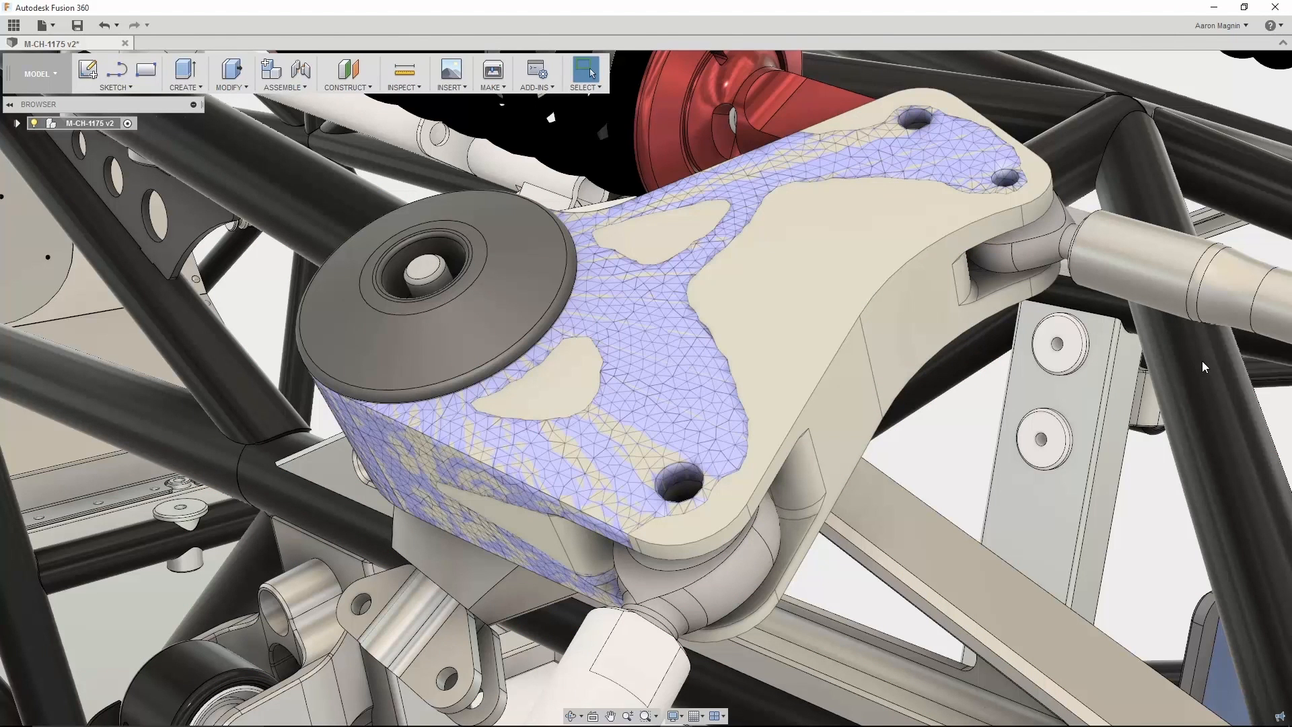